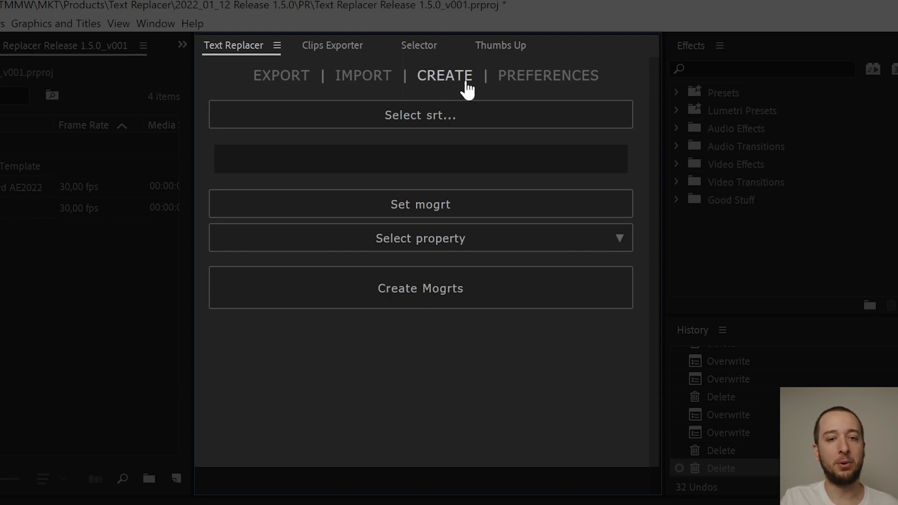
mouse_move(479, 120)
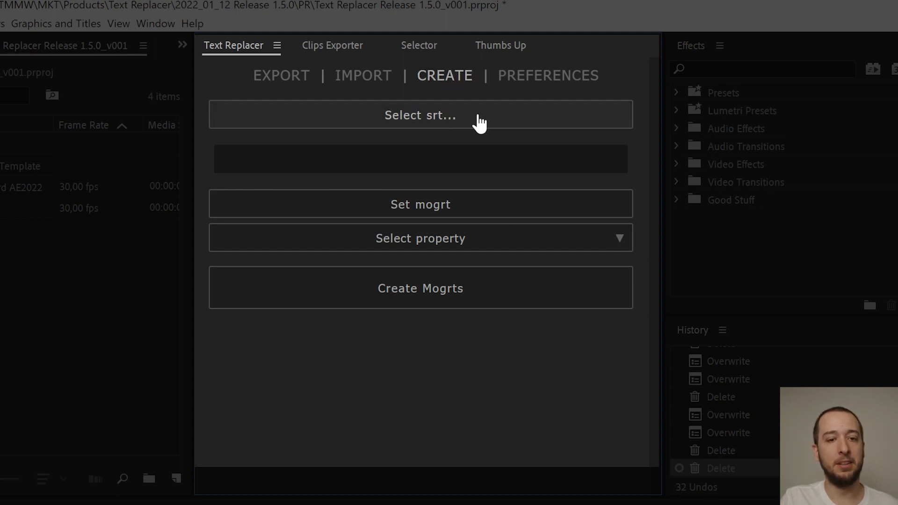
mouse_move(519, 125)
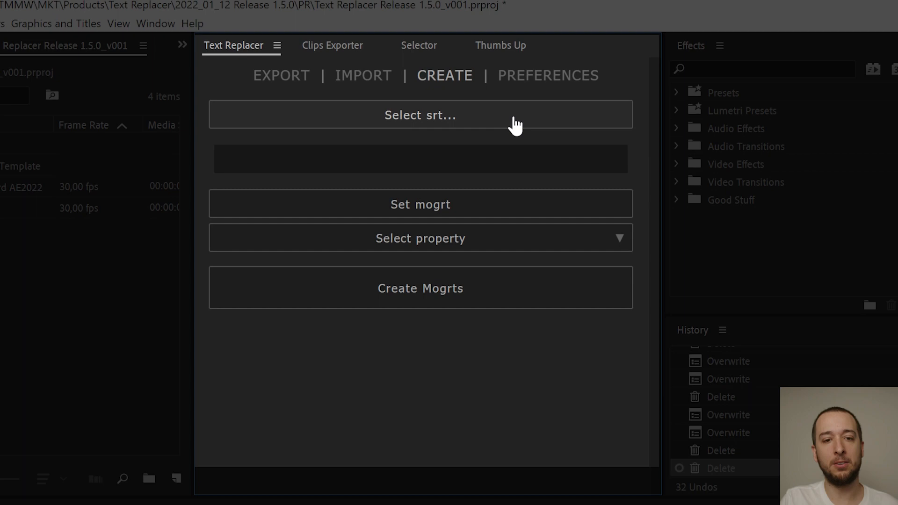
Step: Import Austrian Tourism.srt into Text Replacer's Create section, loading its 11 entries
click(421, 117)
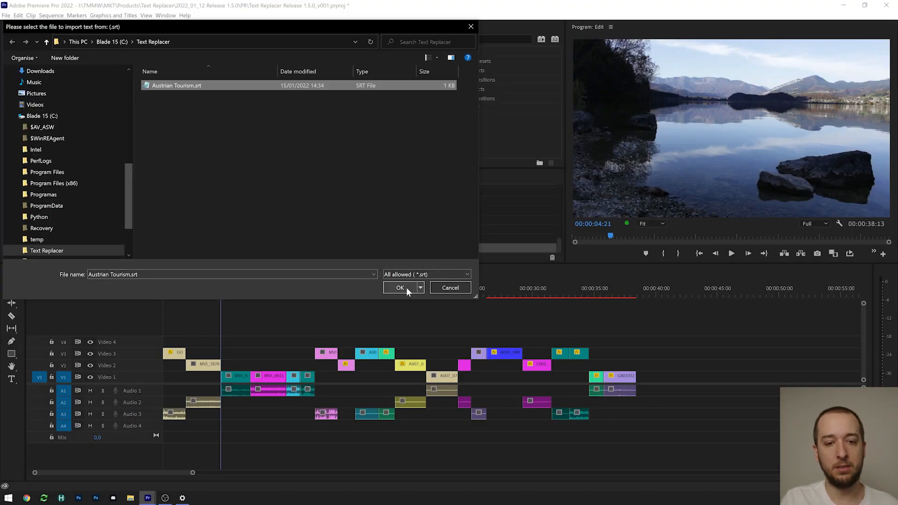
click(401, 288)
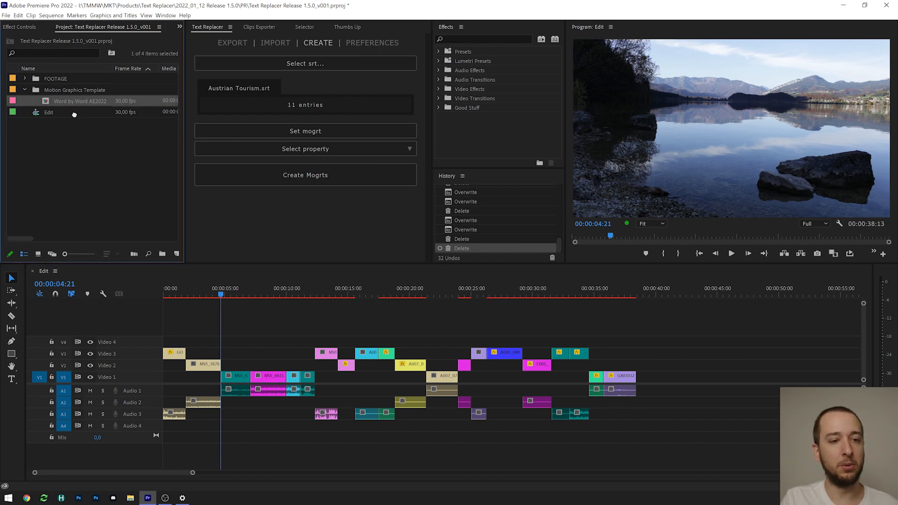
Step: Set Word by Word AE2022 as the MOGRT with Subtitle Text as the target property
drag(79, 101, 240, 343)
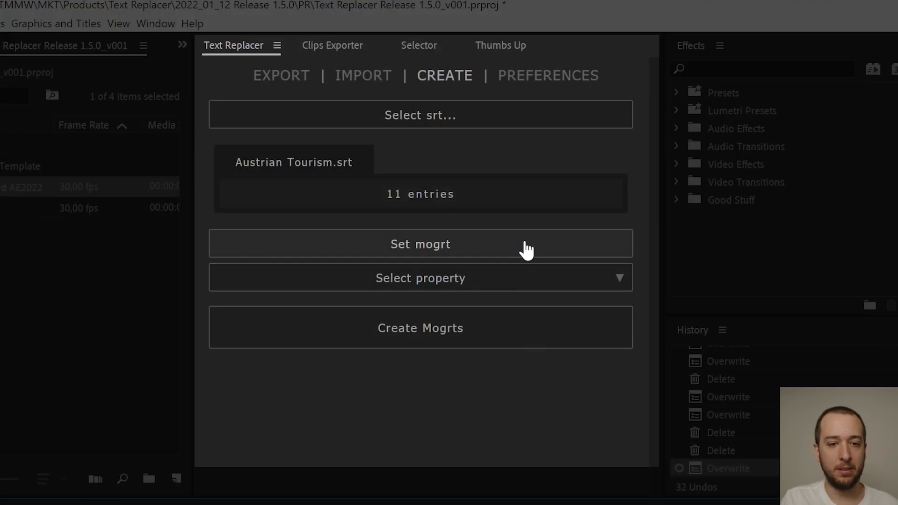
click(421, 244)
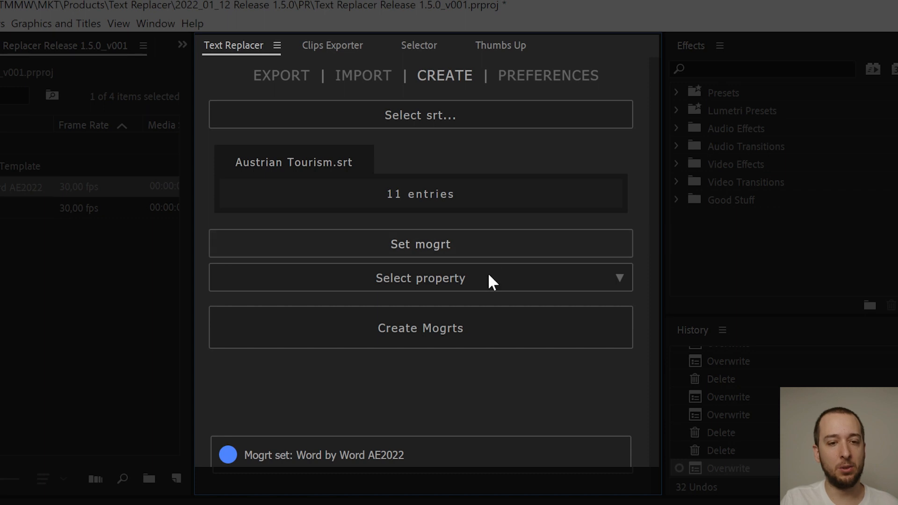
click(421, 277)
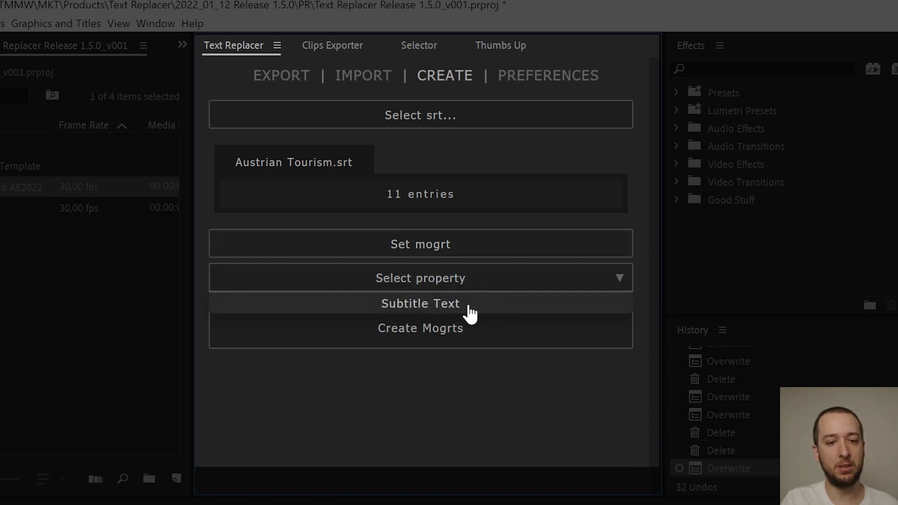
click(421, 303)
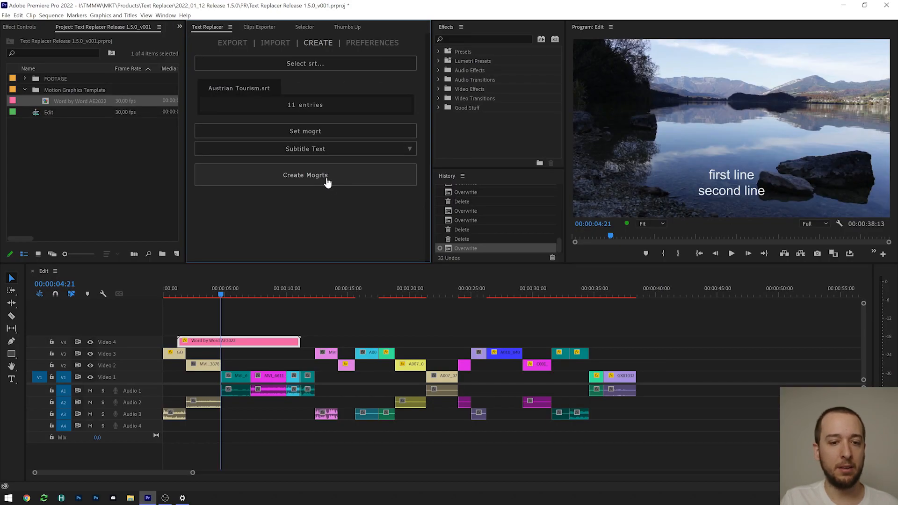
Step: Generate one Word by Word subtitle clip per SRT entry on Video 4
click(305, 175)
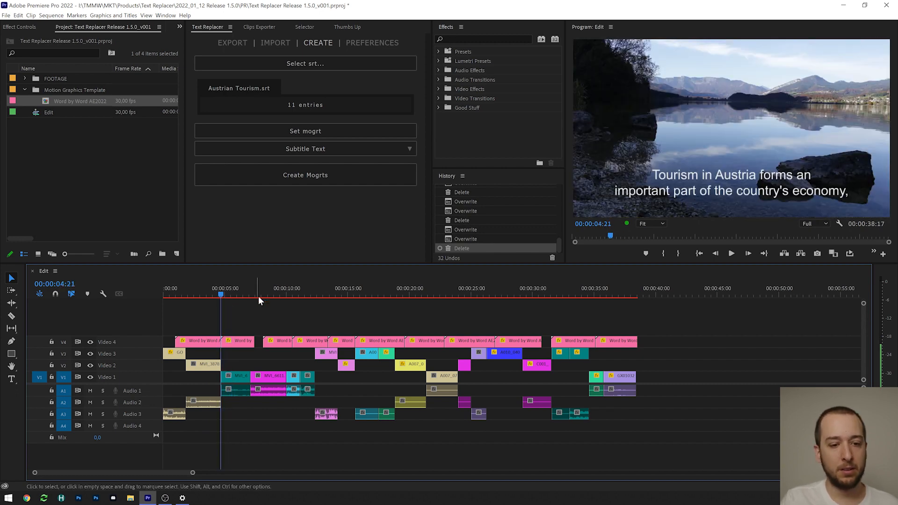
mouse_move(330, 220)
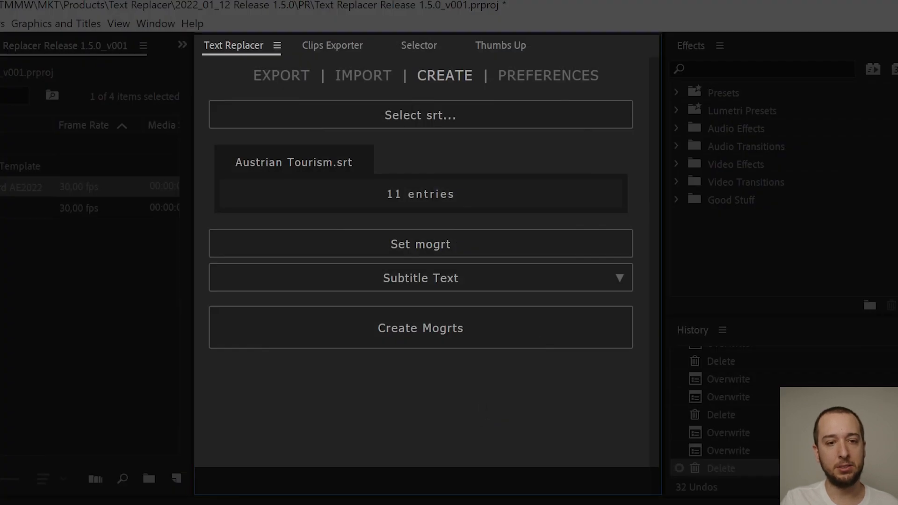
mouse_move(281, 84)
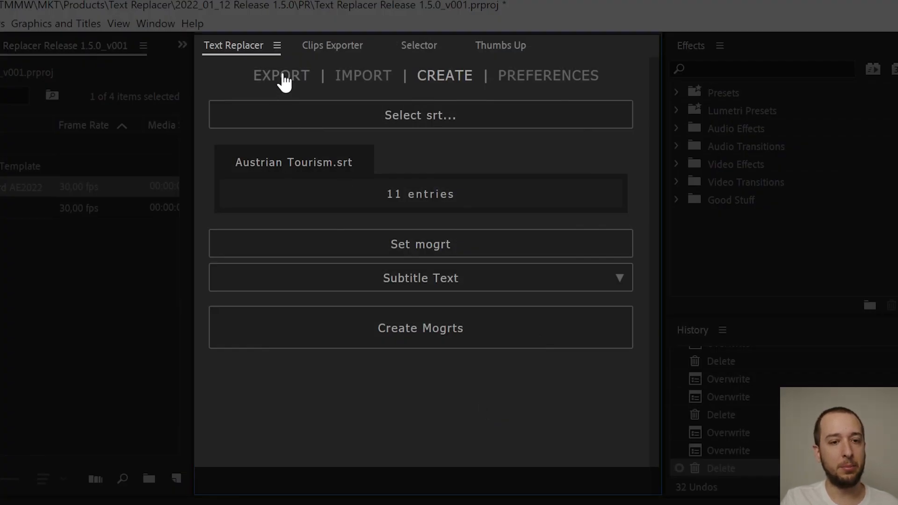
Step: Switch Text Replacer to SRT export mode and select the first subtitle clip on Video 4
click(281, 75)
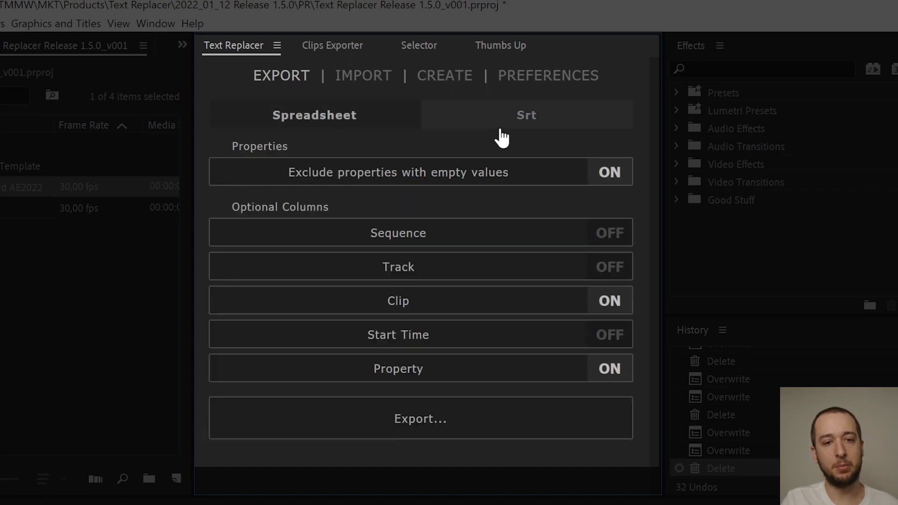
click(527, 114)
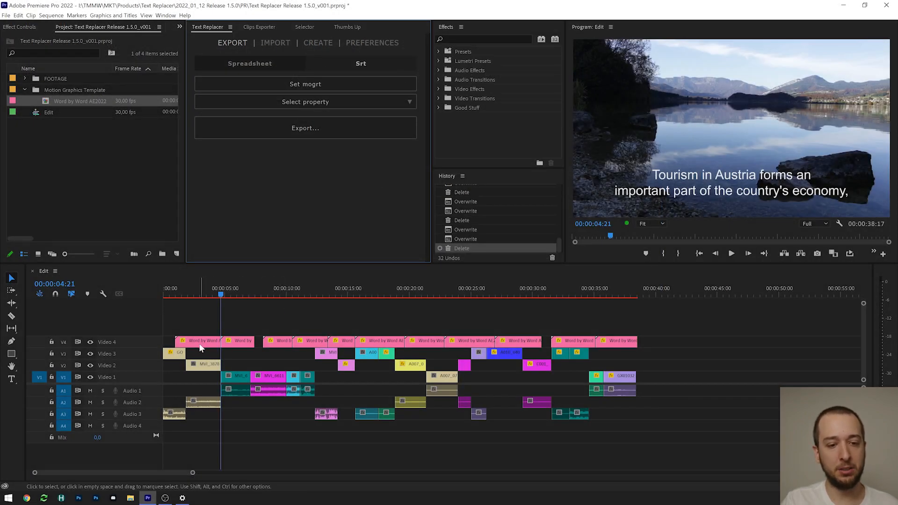
click(201, 341)
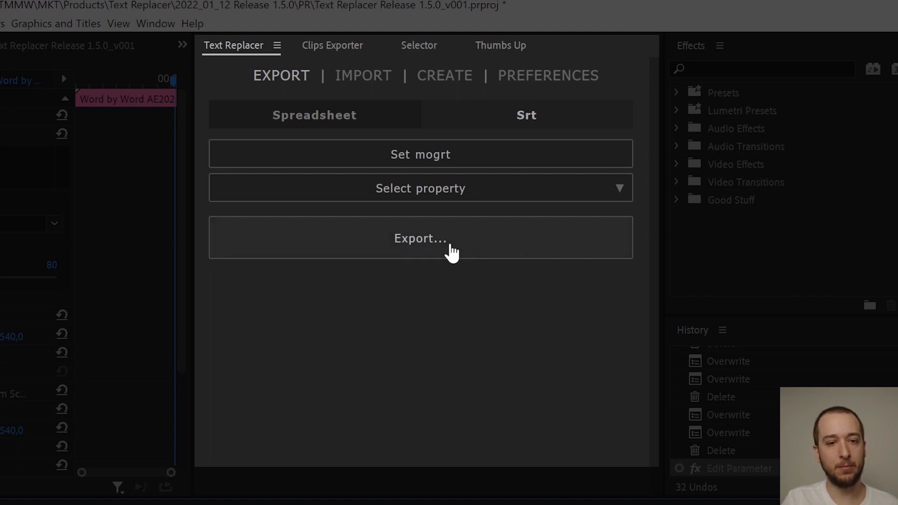
mouse_move(460, 166)
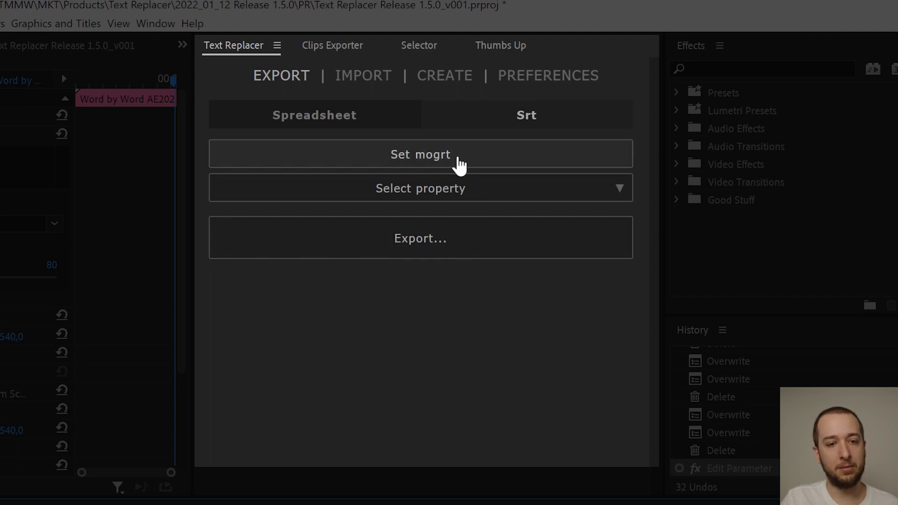
mouse_move(541, 370)
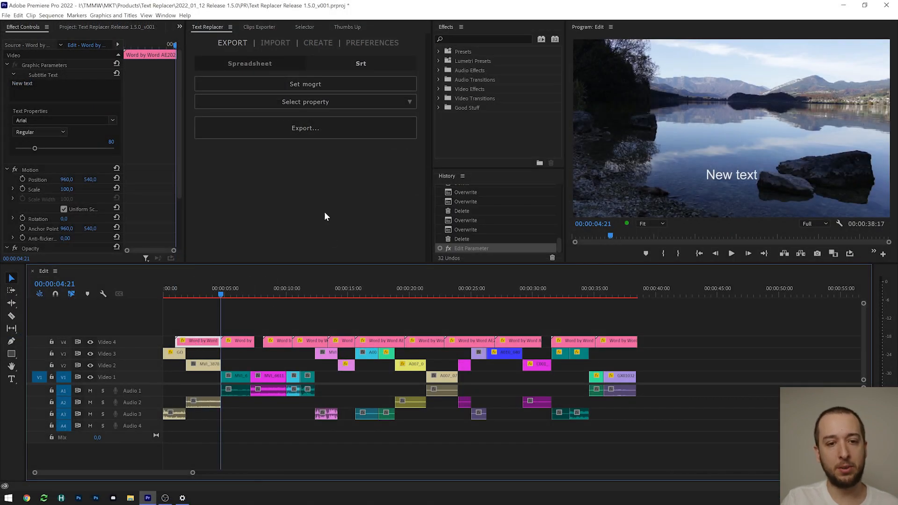
Step: Export Word by Word AE2022's Subtitle Text to Exported.srt in the Text Replacer folder
click(305, 84)
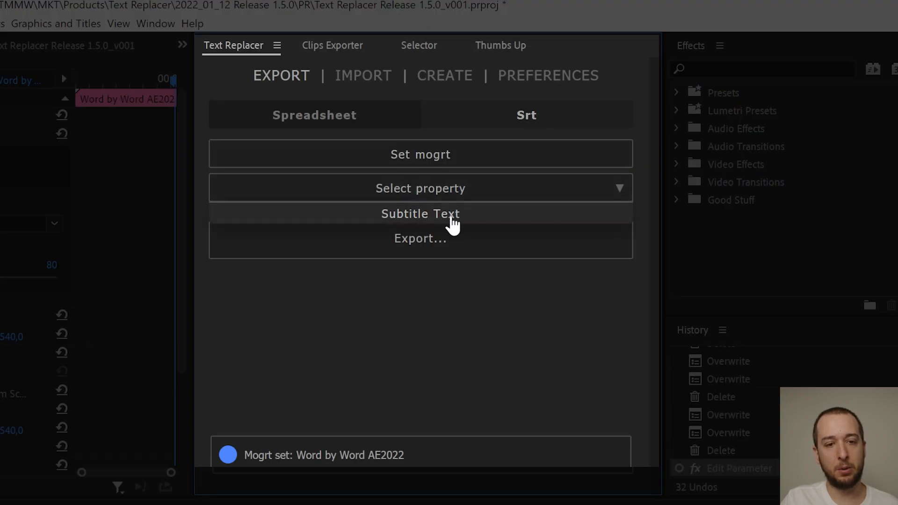
click(421, 213)
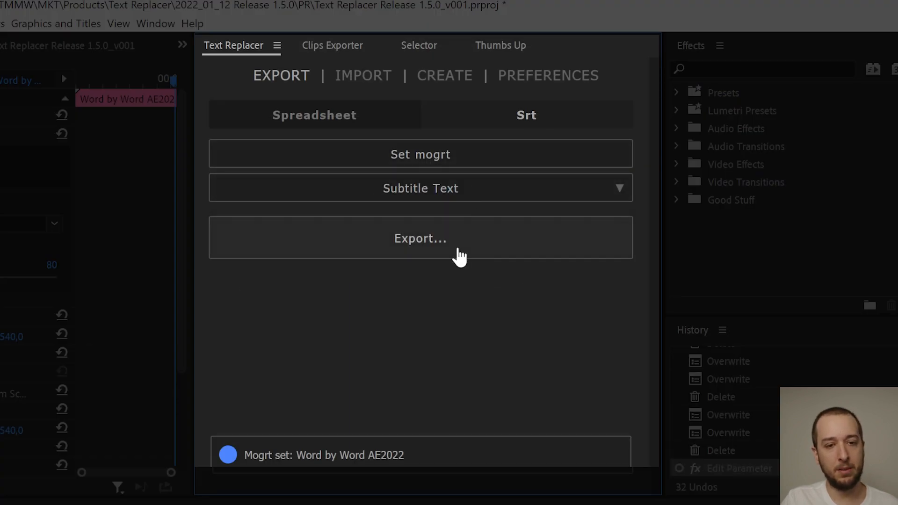
click(421, 239)
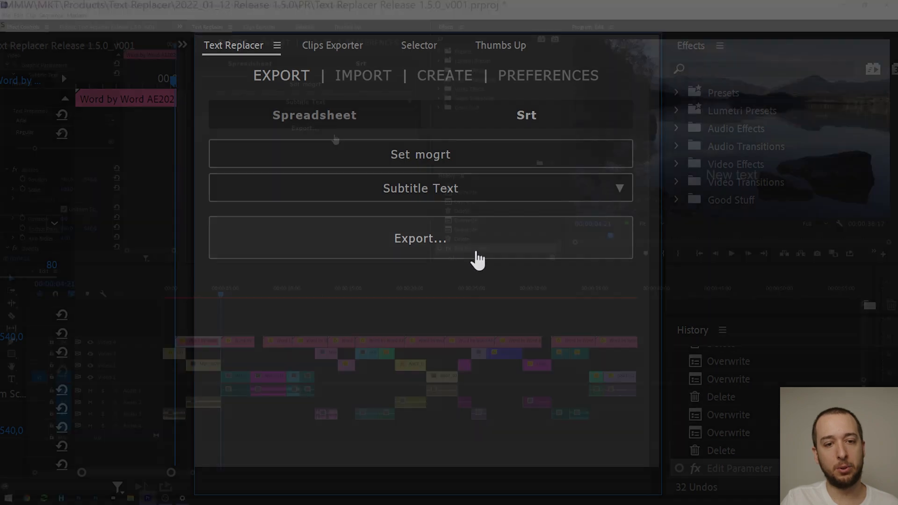
click(421, 239)
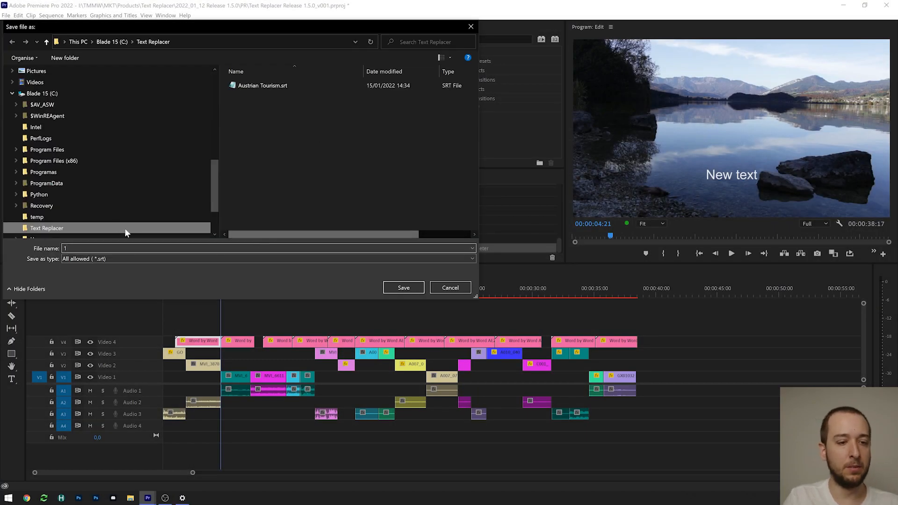
text(Exported)
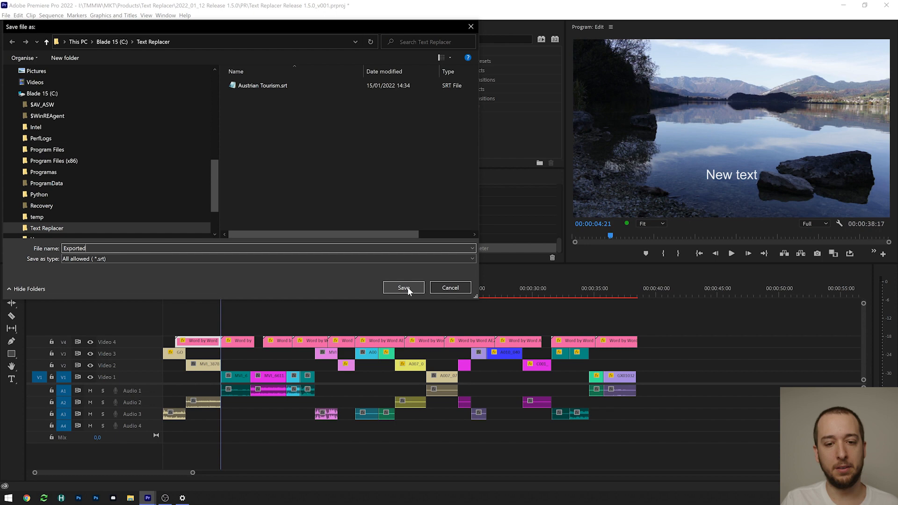
click(404, 288)
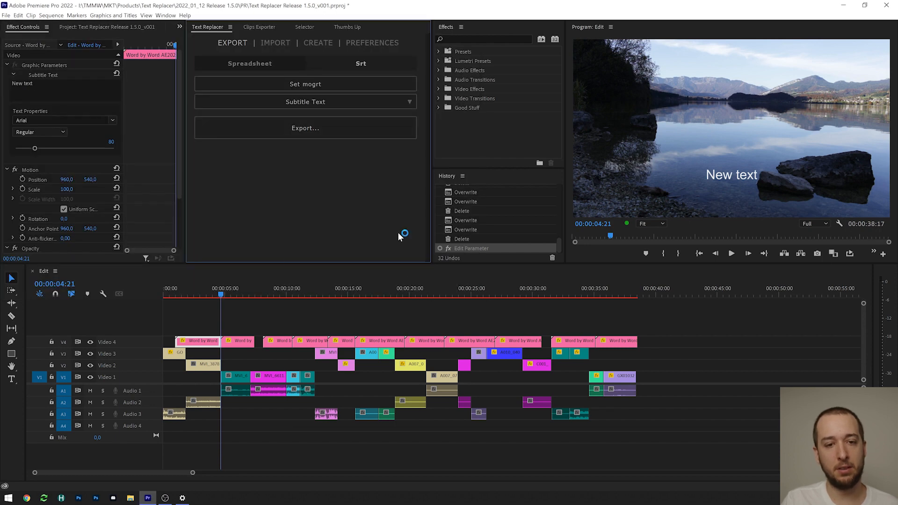
click(305, 127)
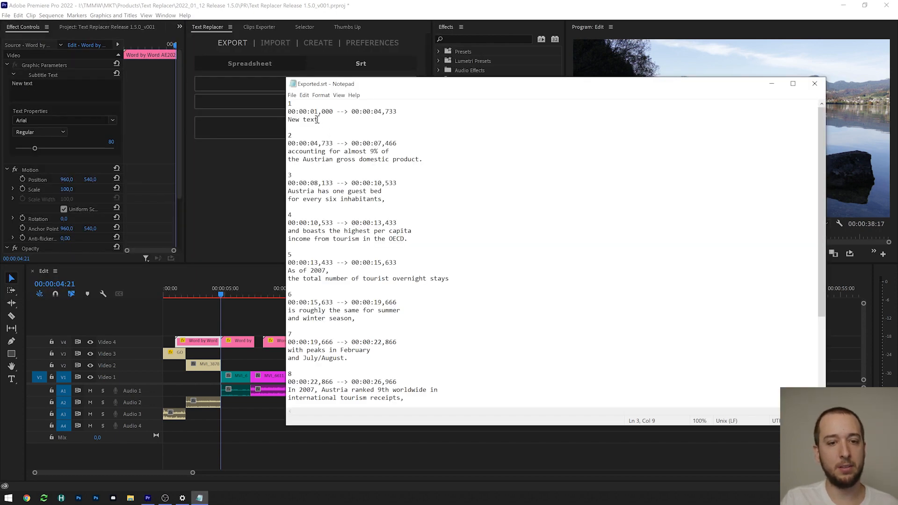
double_click(302, 120)
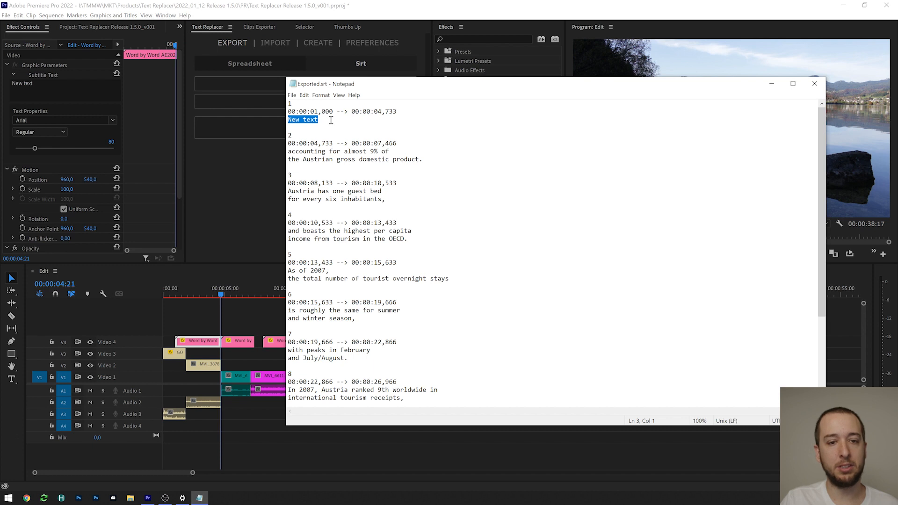
click(318, 120)
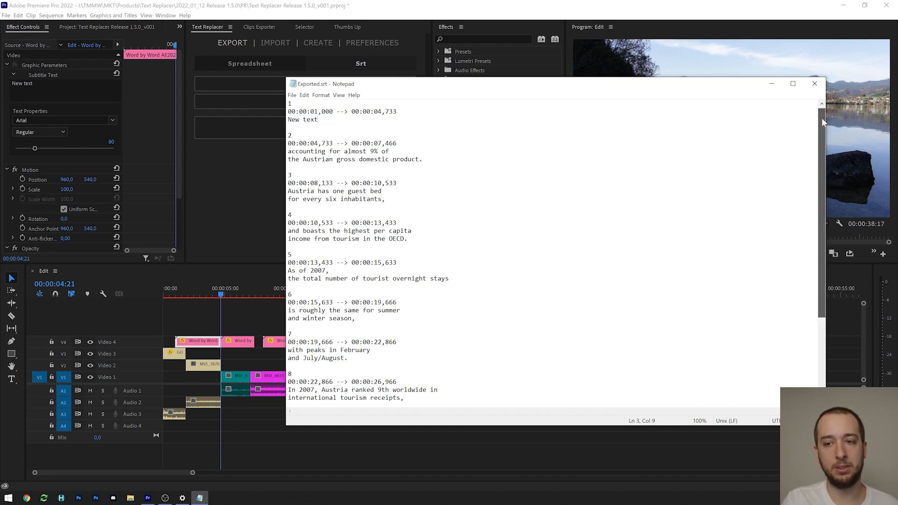
scroll(down, 3)
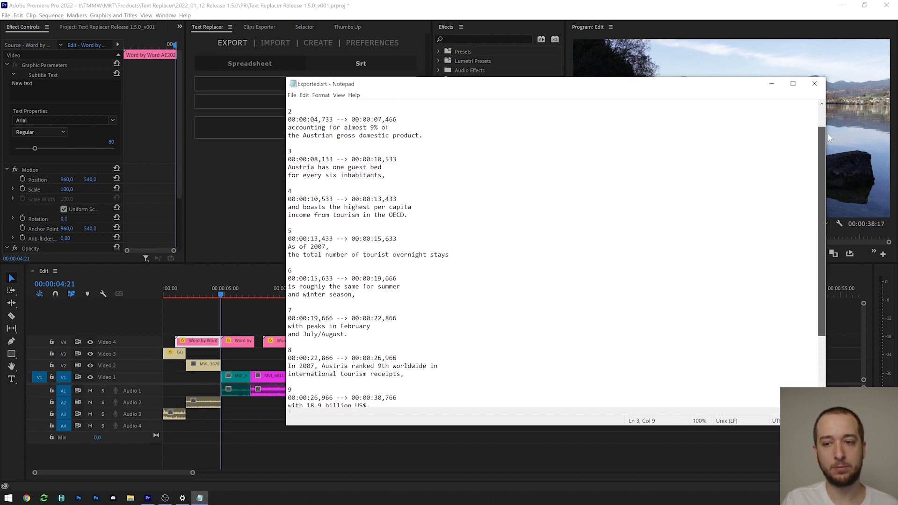
click(814, 83)
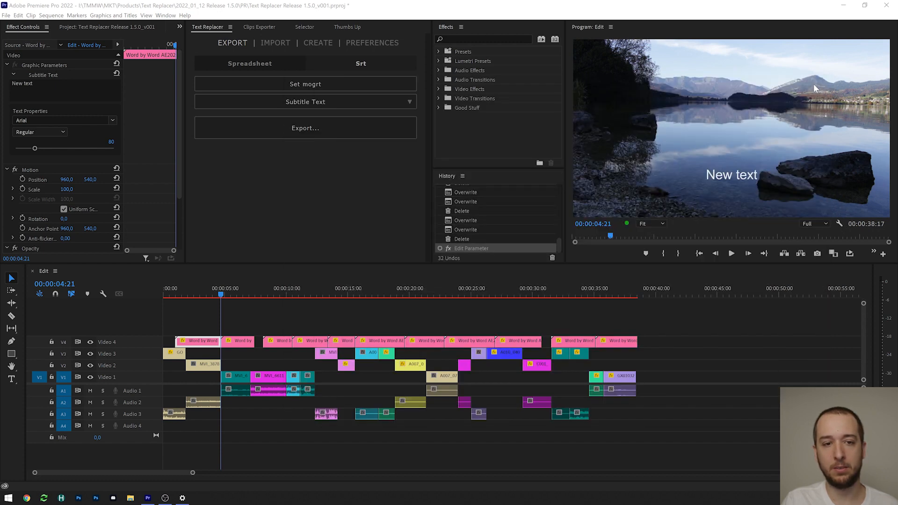